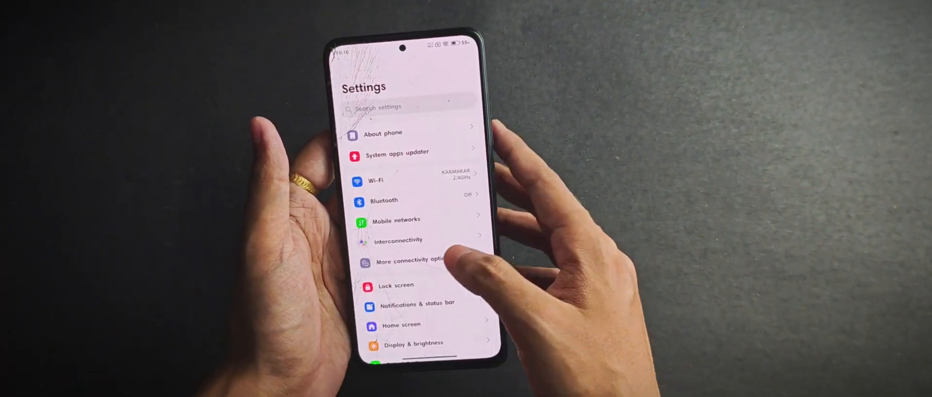
Review the home screen Animation speed choices and keep it on Balanced.
scroll(down, 3)
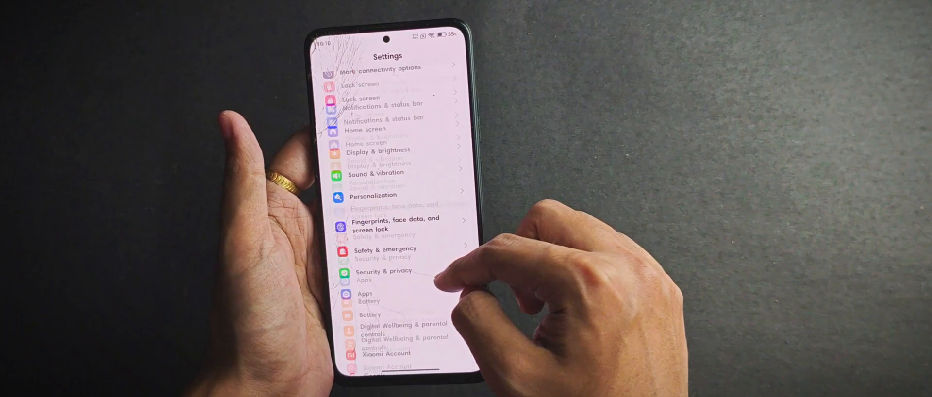
scroll(down, 3)
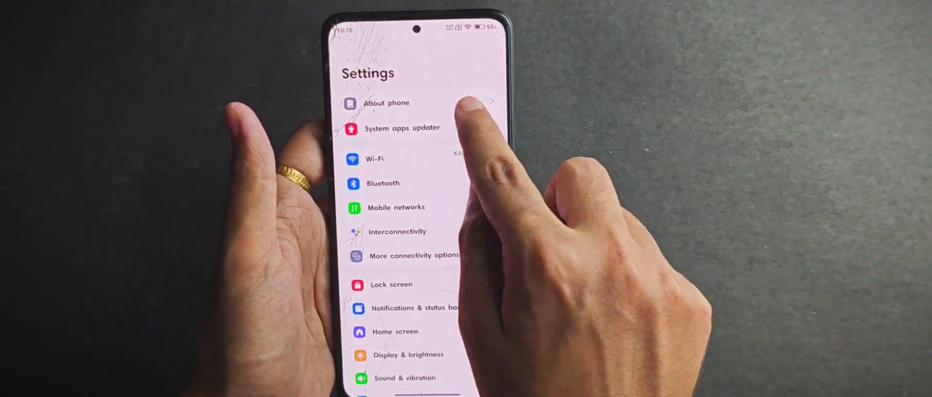
click(385, 103)
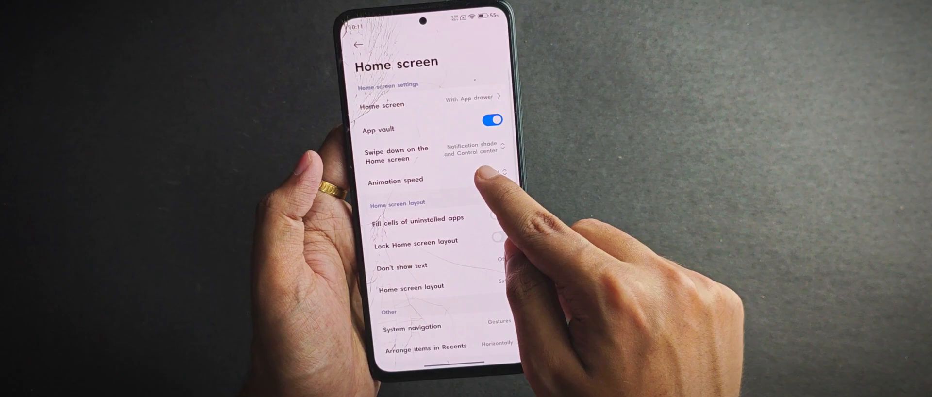
click(395, 181)
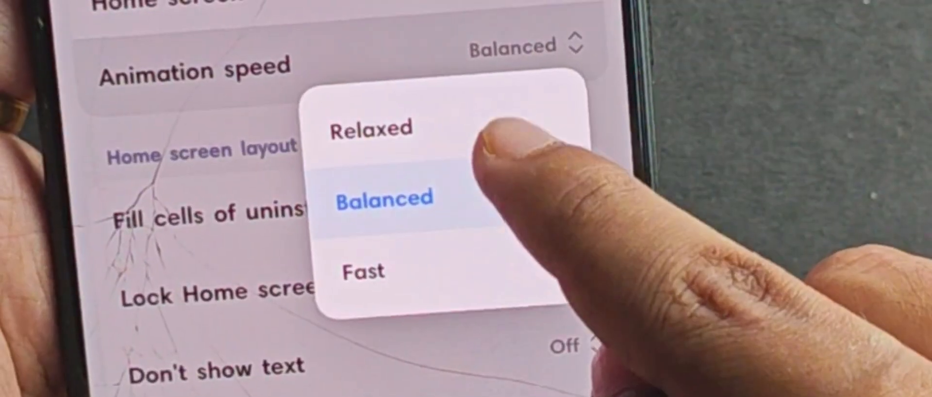
click(369, 197)
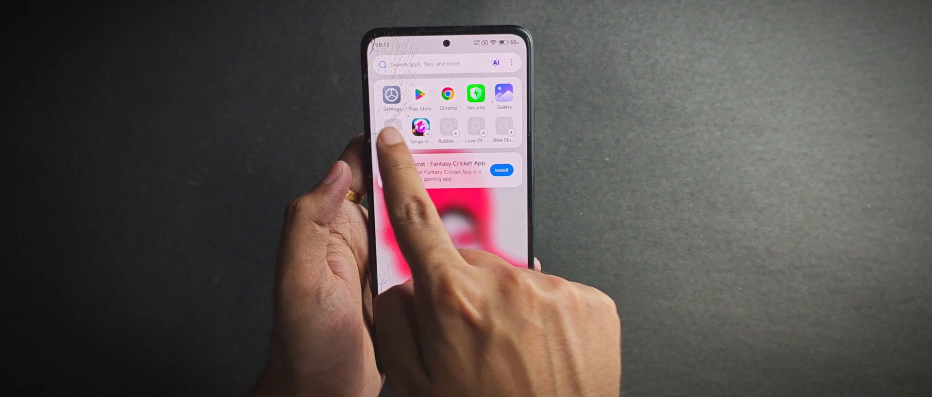
Return to the home screen and bring up Poco Launcher's Add widgets panel.
click(428, 63)
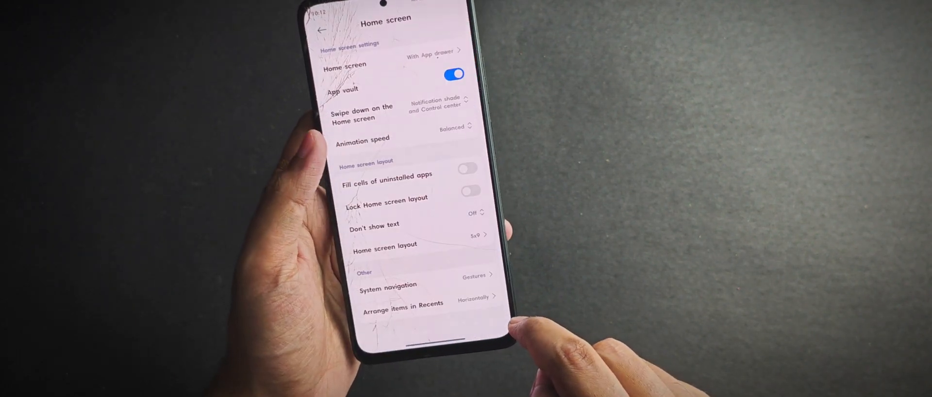
click(403, 303)
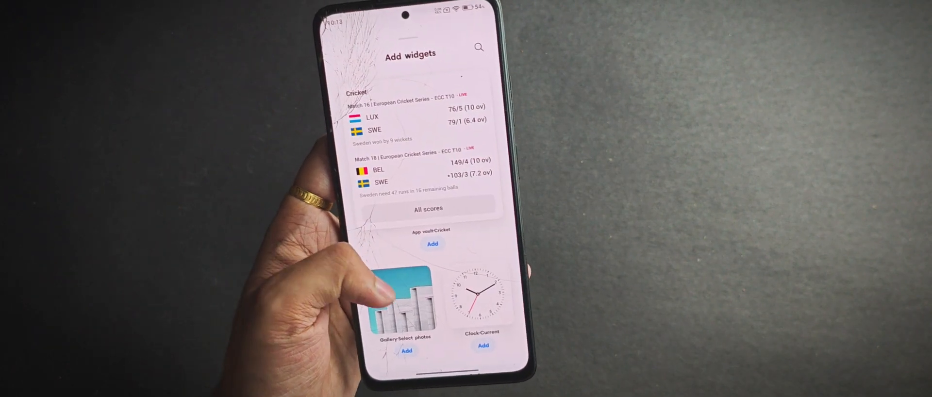
scroll(down, 3)
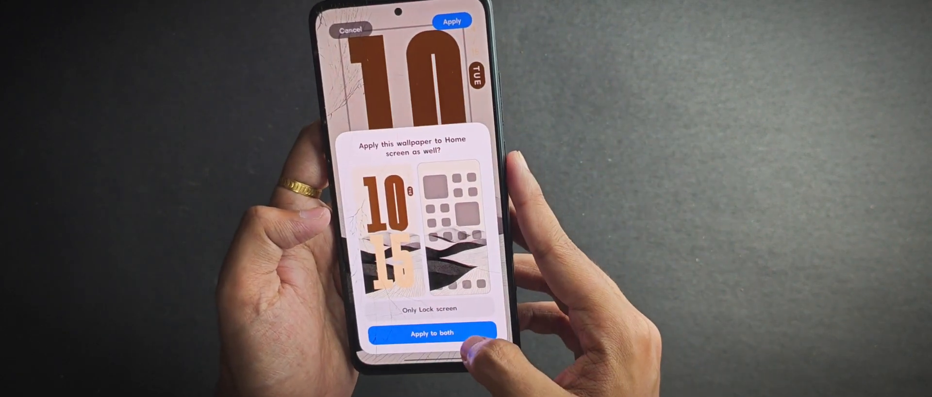
Apply the big-clock wallpaper to both the lock and home screens.
click(430, 333)
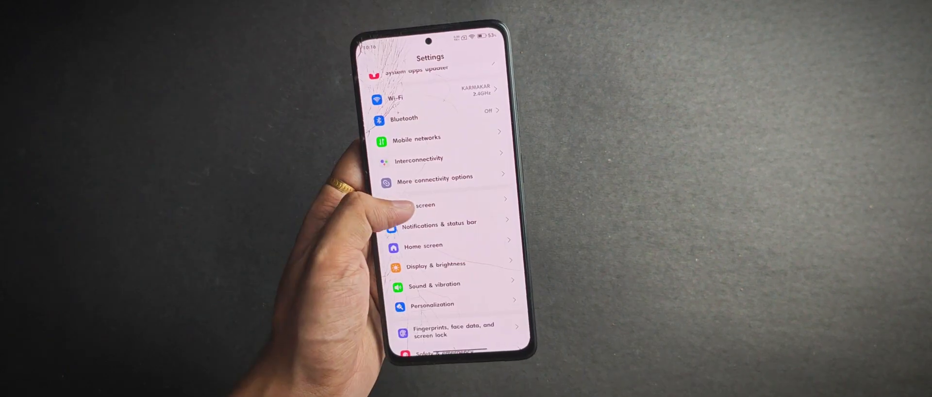
Browse the Lock screen's always-on display styles and try a background.
click(425, 204)
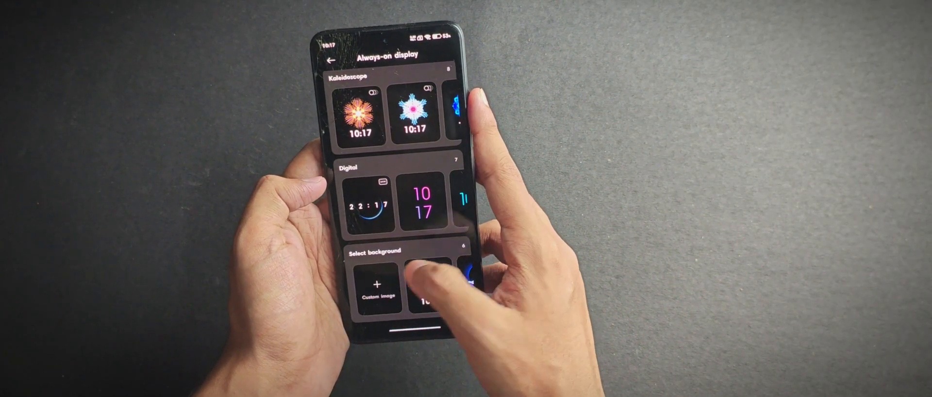
click(376, 285)
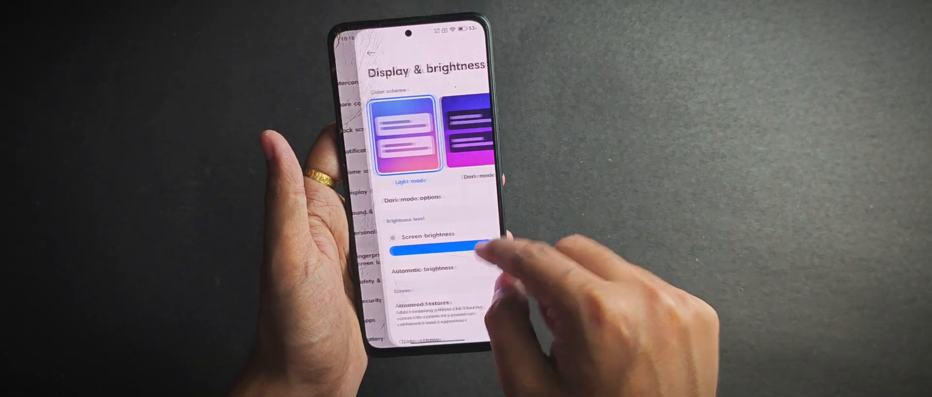
Scroll through Settings and glance at the font choices.
scroll(down, 3)
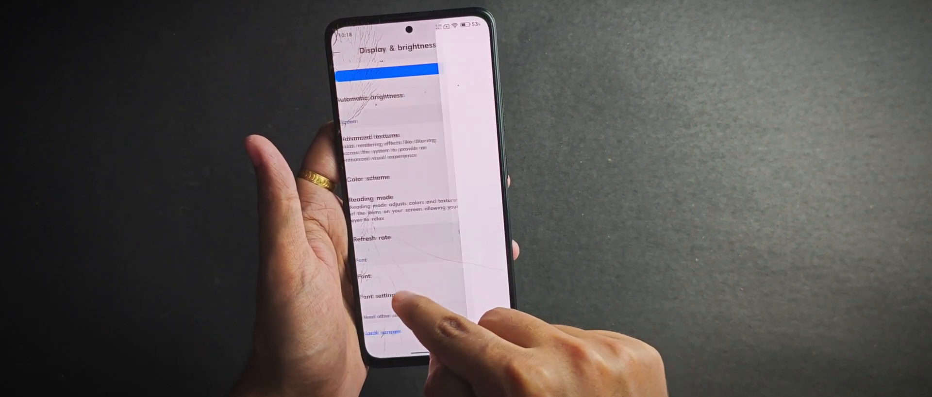
click(373, 236)
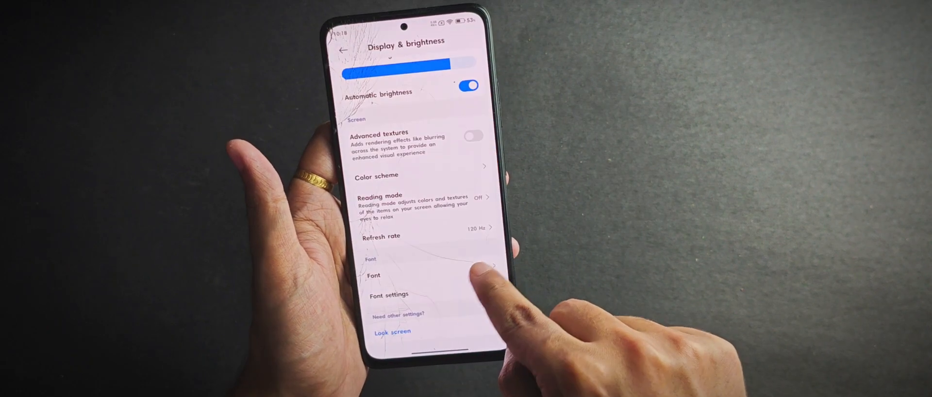
click(372, 274)
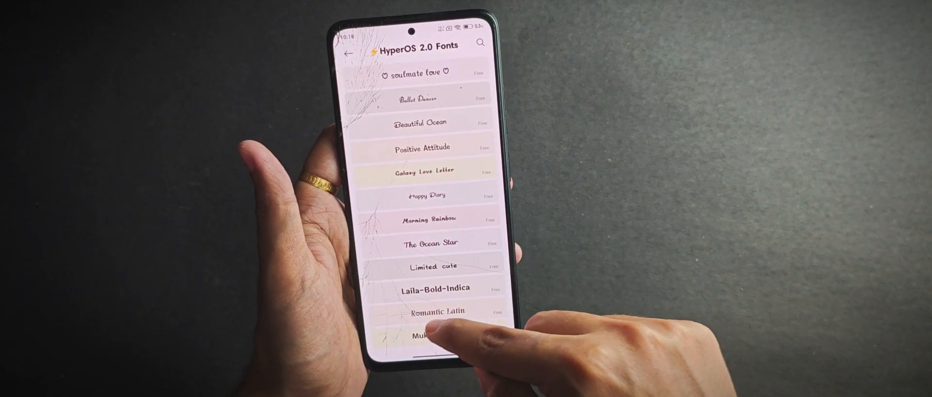
scroll(down, 3)
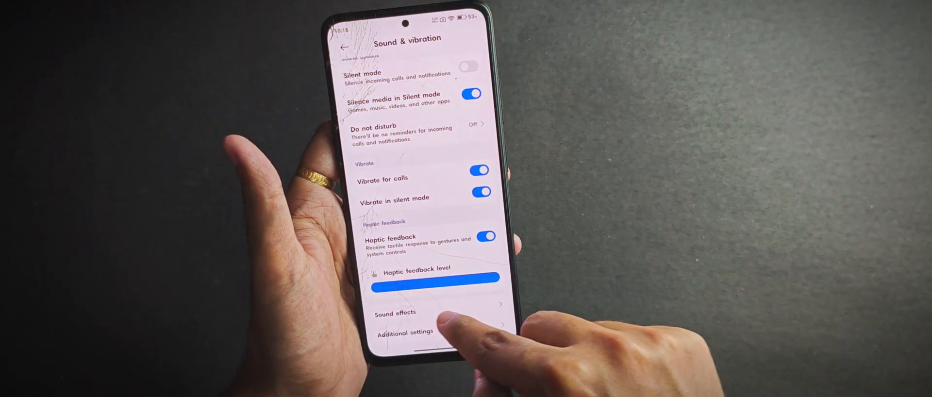
Change Sound effects from Xiaomi Sound to Dolby Atmos and return to the settings list.
click(394, 314)
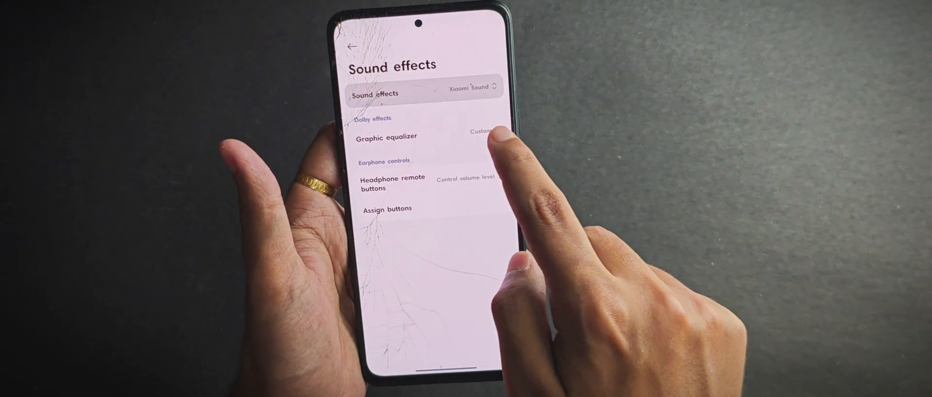
click(479, 88)
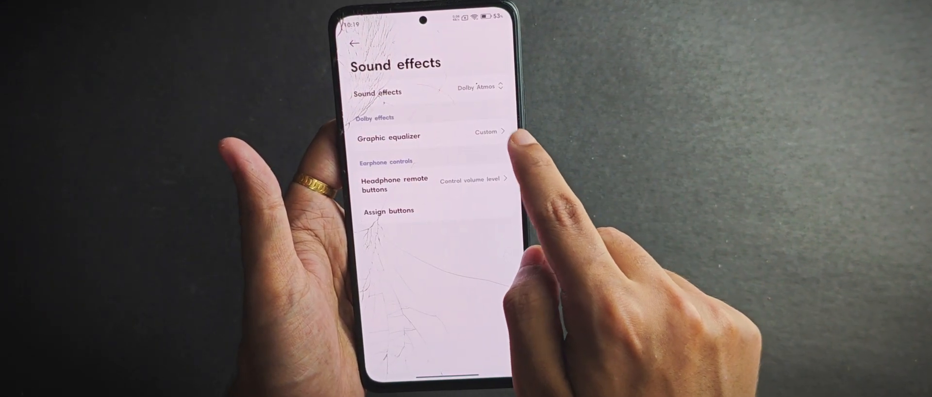
click(388, 137)
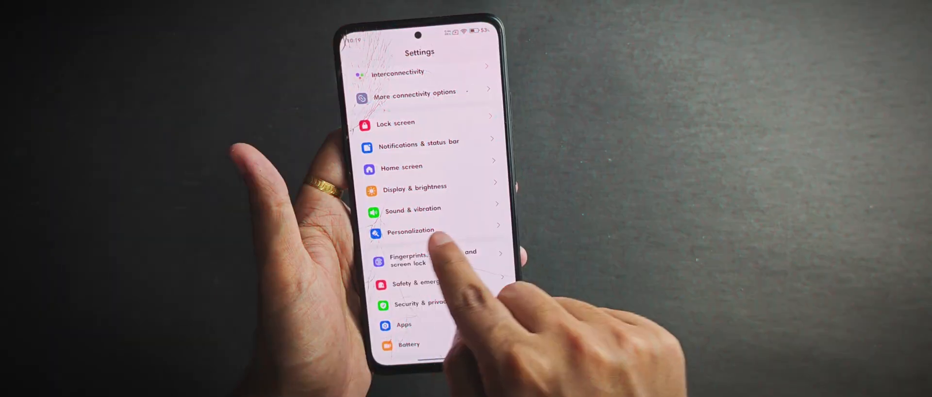
click(409, 231)
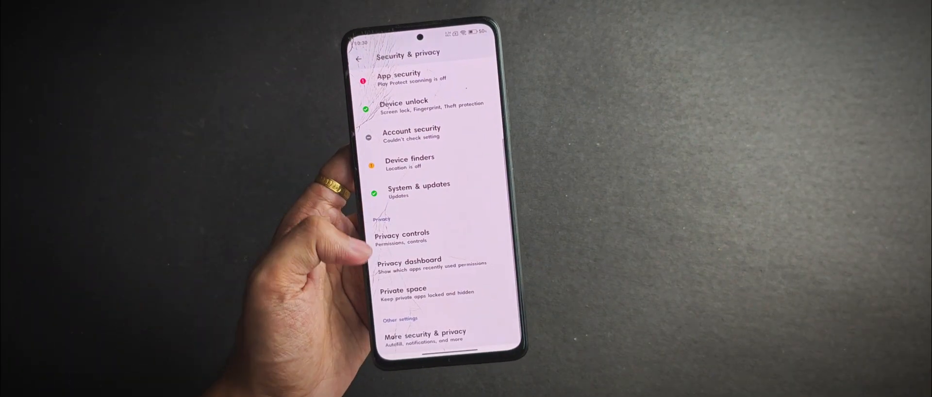
Look over the Private space settings, then reach Screen Recorder's frame rate options.
click(402, 291)
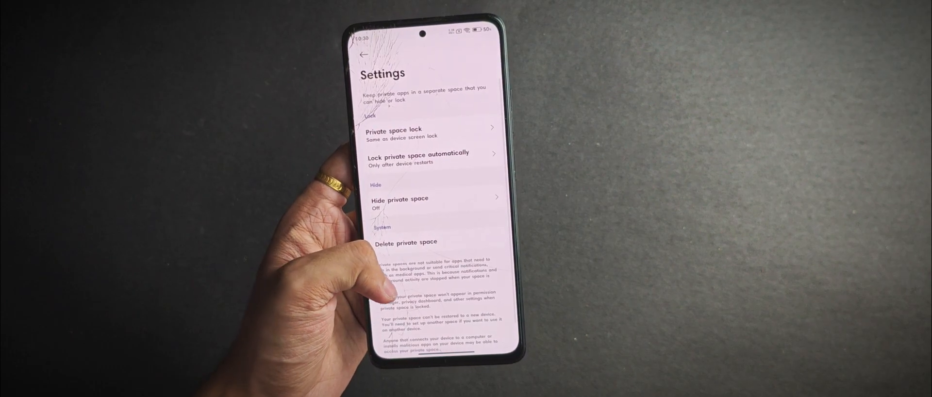
click(363, 55)
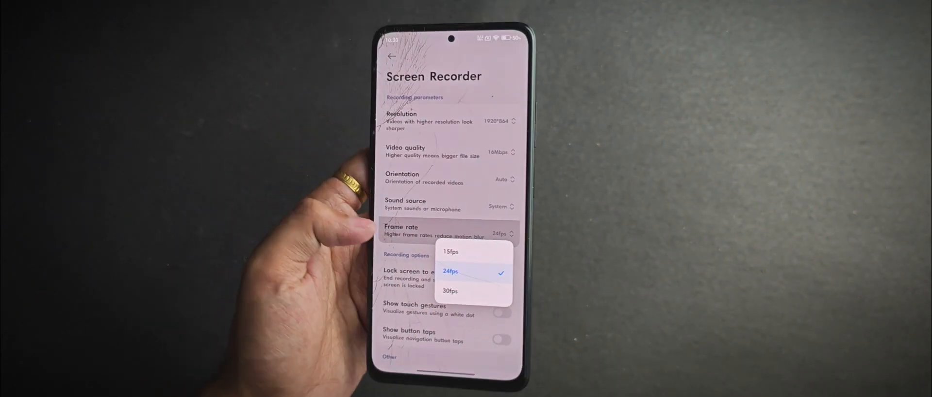
Keep the Screen Recorder frame rate at 24fps and return home.
click(451, 271)
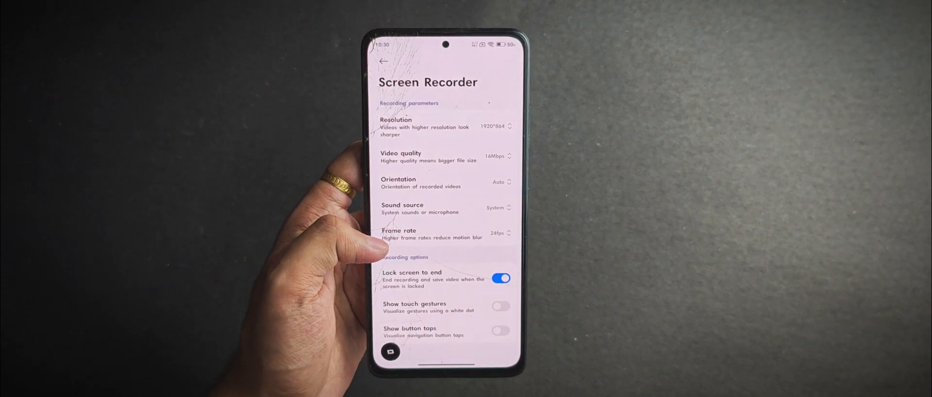
click(385, 61)
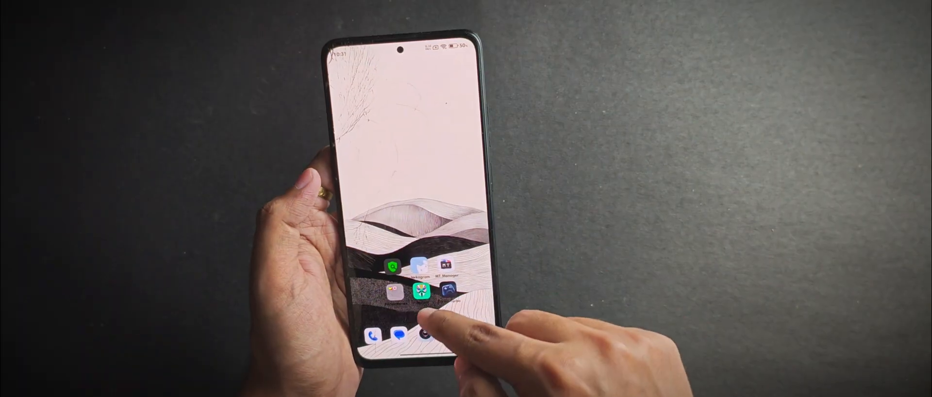
From the app drawer, view the April 15, 2025 landscape photo in Gallery.
scroll(up, 3)
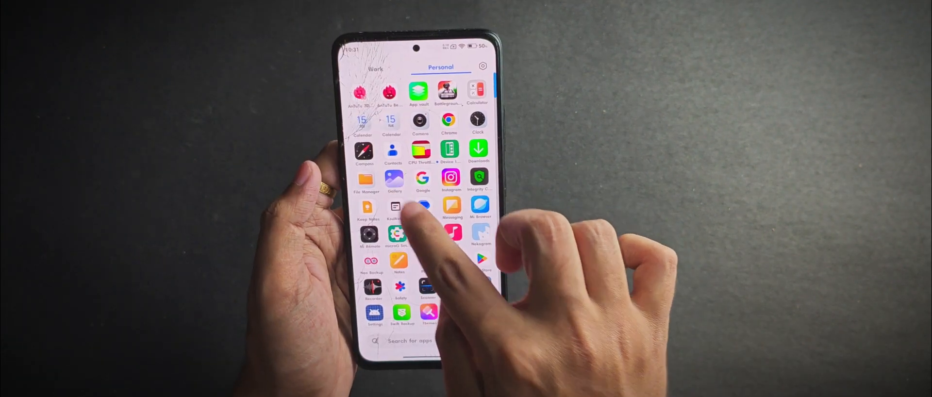
click(394, 177)
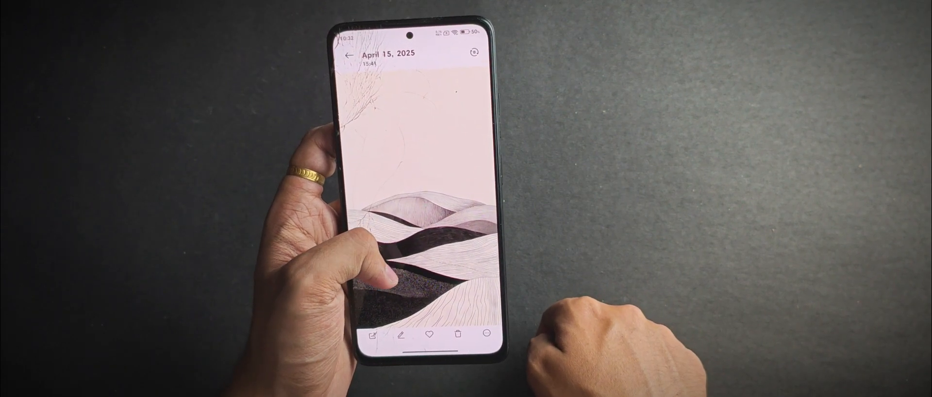
click(349, 56)
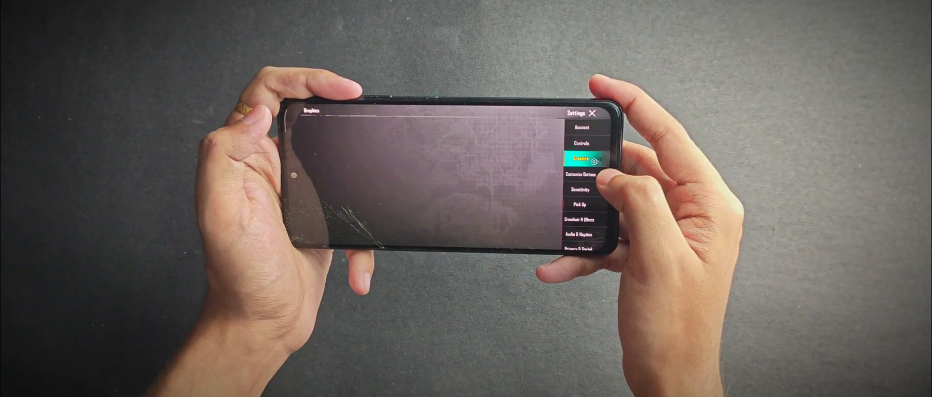
Review Game Turbo's performance options and the per-game list showing Battlegrounds India.
click(588, 160)
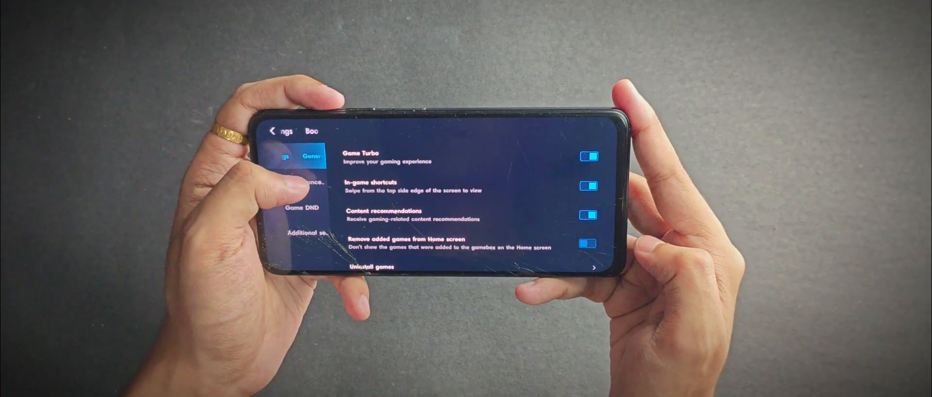
click(311, 184)
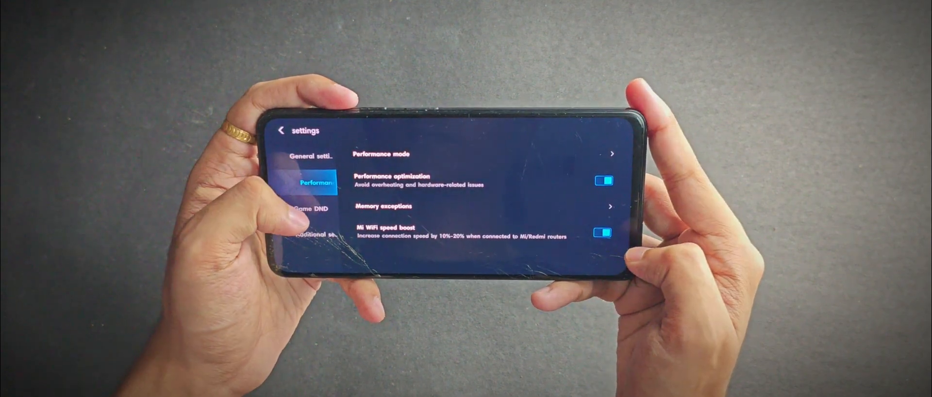
click(318, 237)
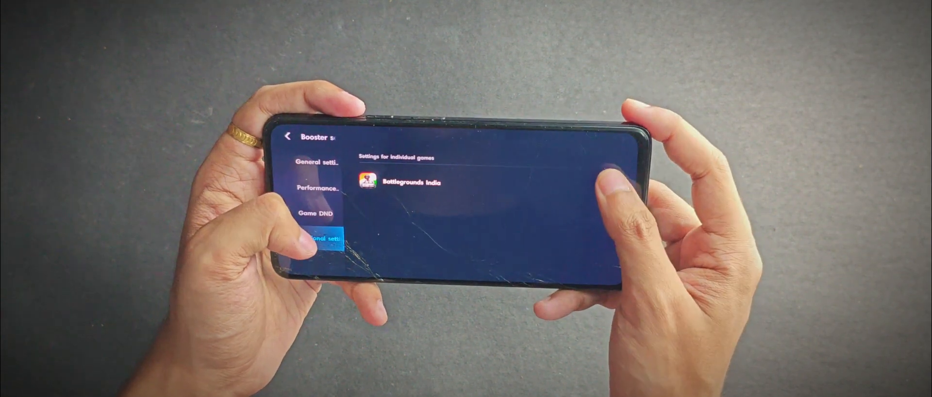
click(409, 182)
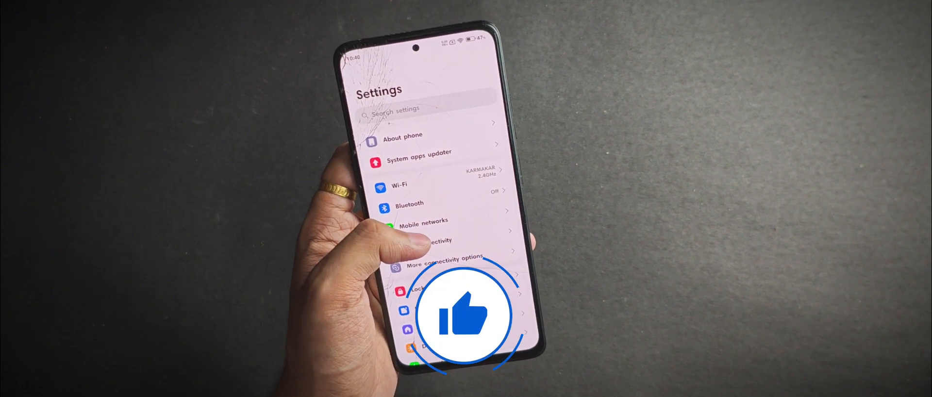
Scroll the main Settings list down to the sound, security, apps and battery sections.
scroll(down, 3)
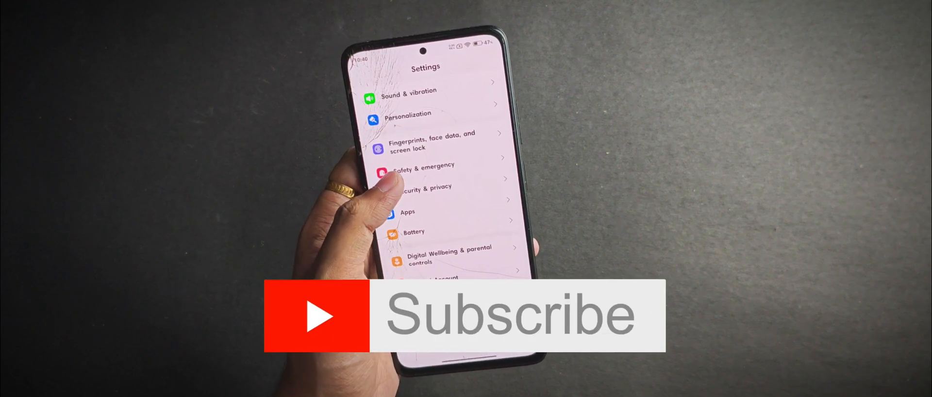